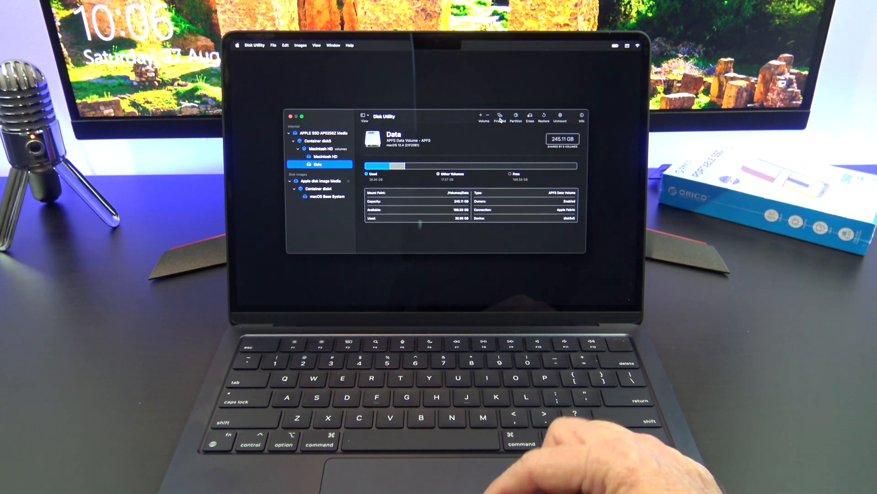
Start First Aid on the selected Data volume so its confirmation prompt appears
click(499, 116)
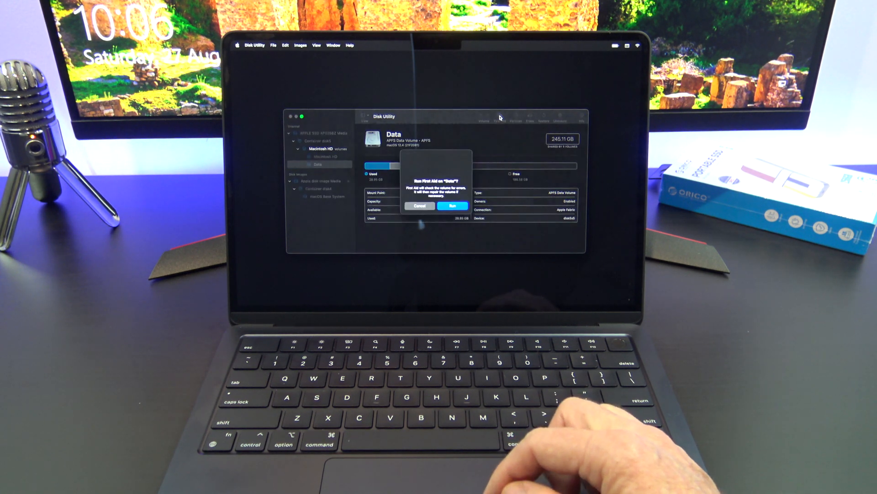